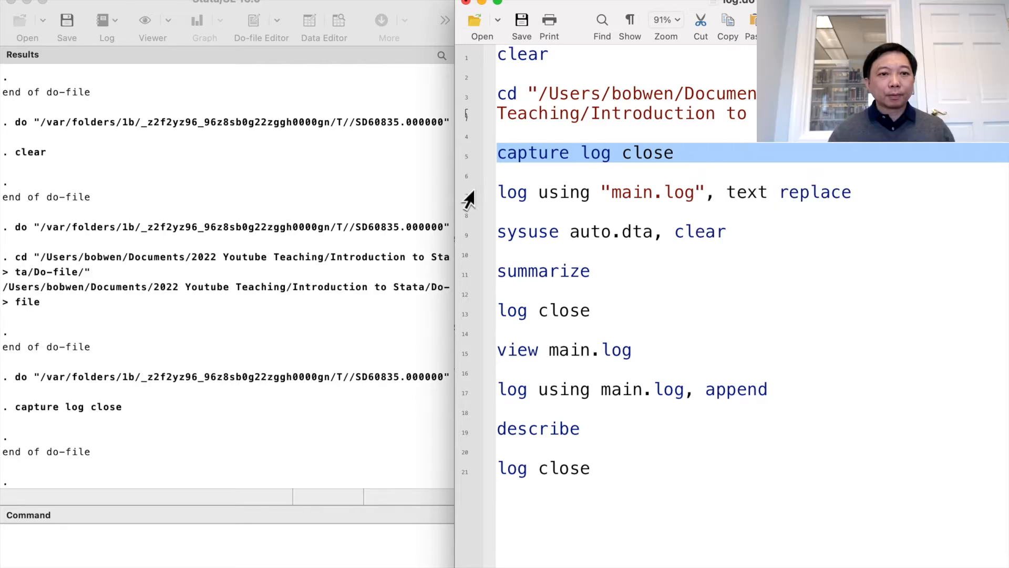
pyautogui.click(656, 192)
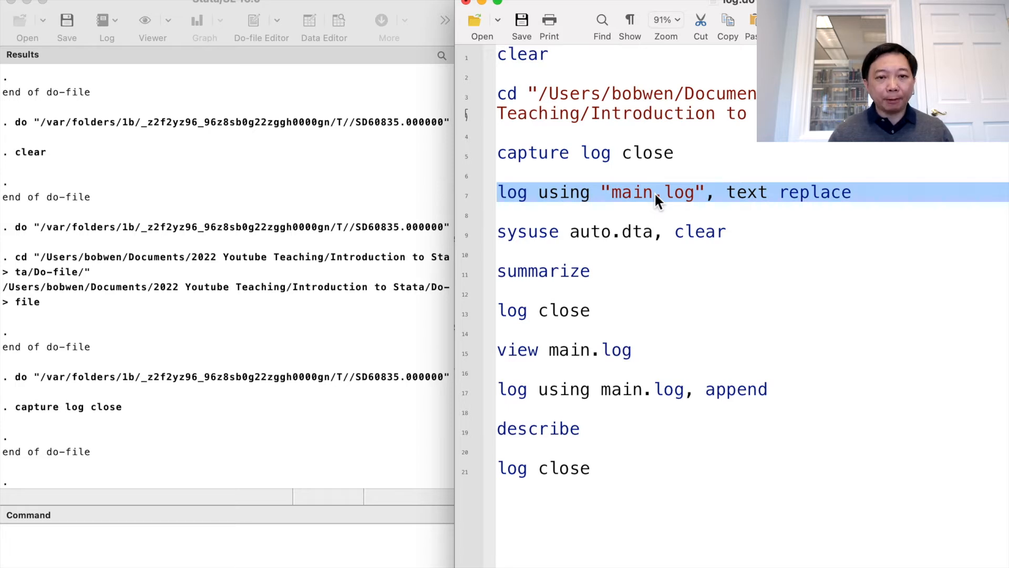
pyautogui.click(653, 191)
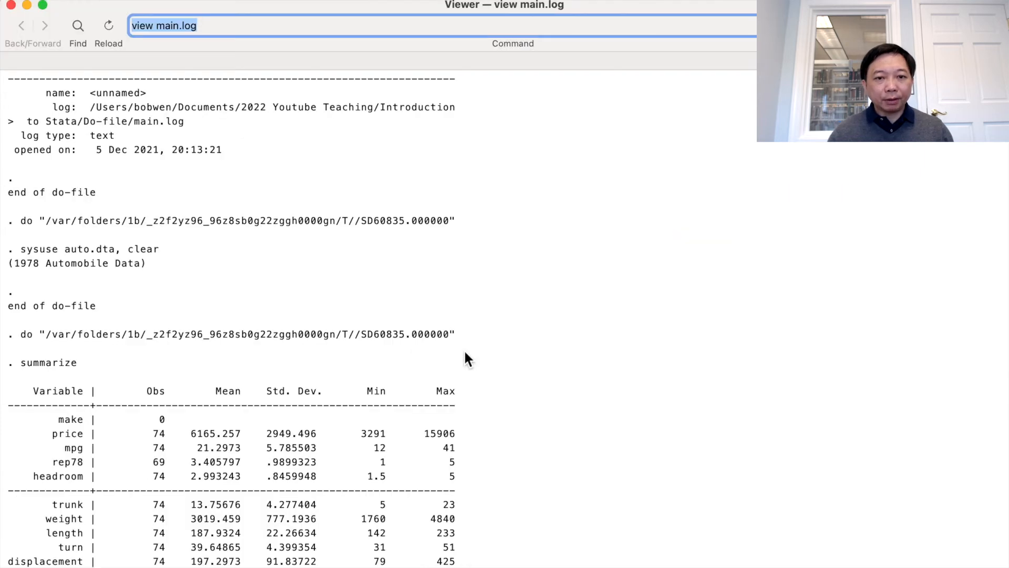
pyautogui.scroll(-3)
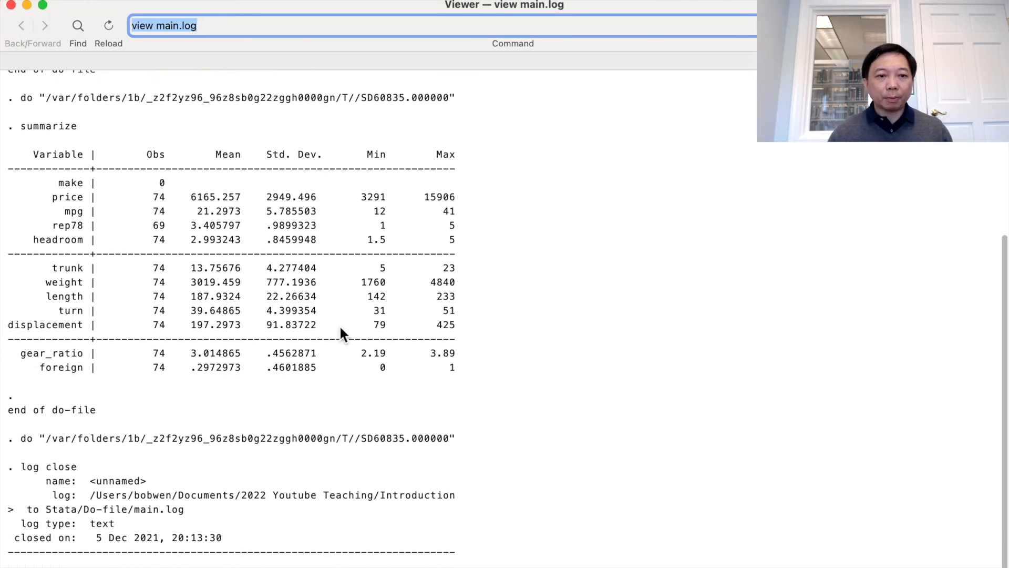